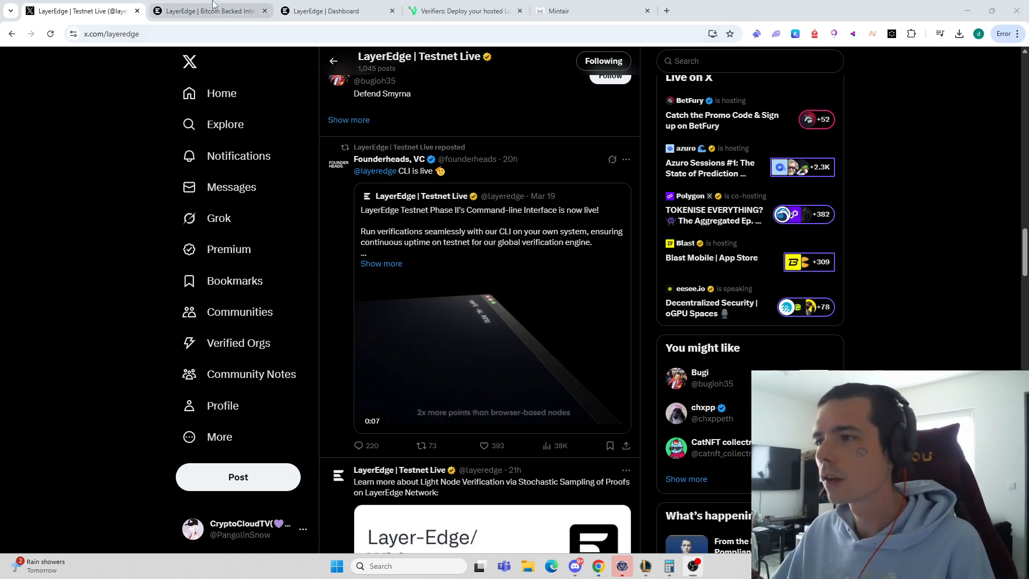
Switch to the layeredge.io tab showing the 'Bitcoin Backed Internet' homepage
click(210, 11)
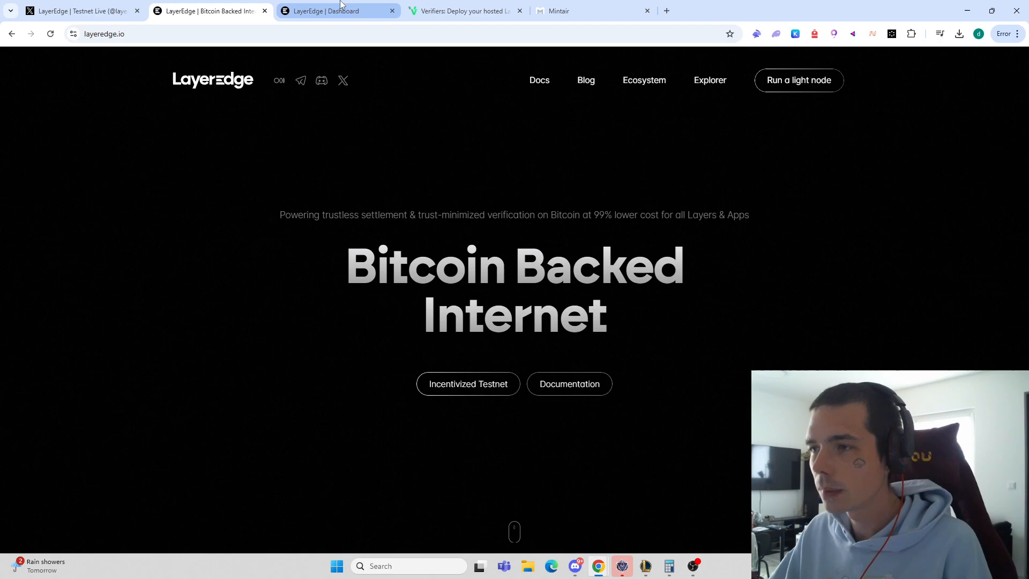
Switch to the LayerEdge | Dashboard tab showing the running light node and point totals
click(338, 11)
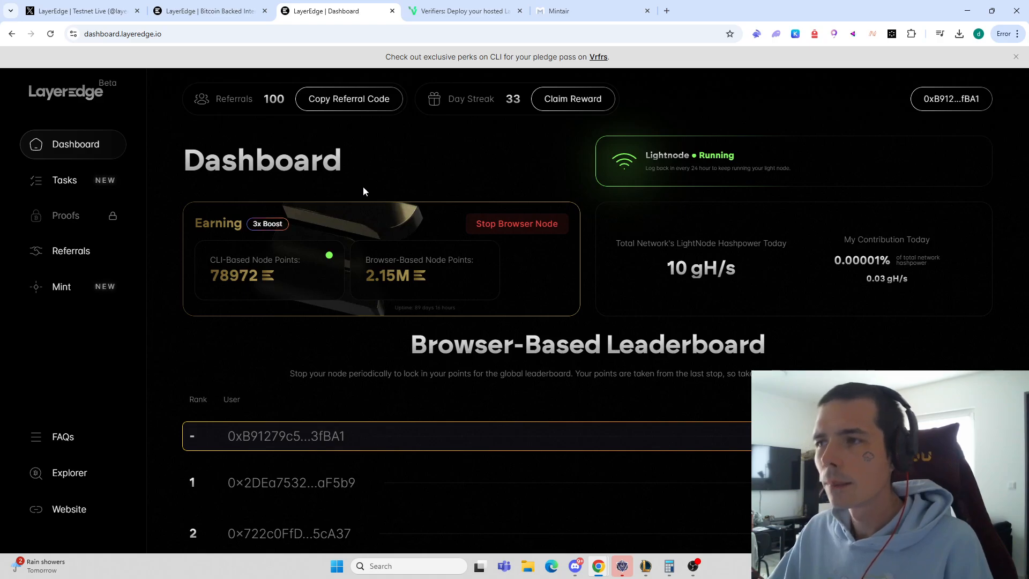
mouse_move(370, 179)
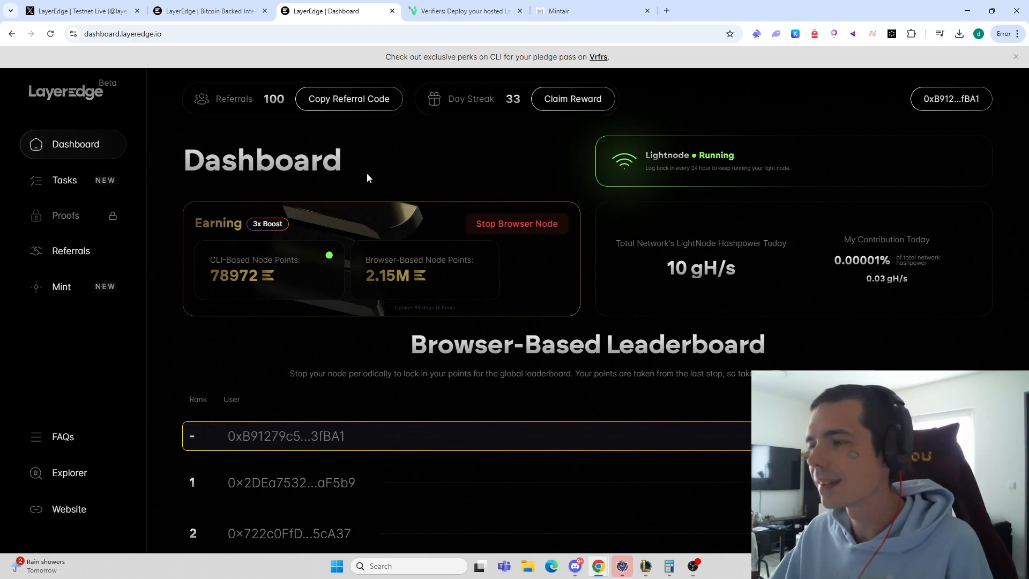
mouse_move(70, 250)
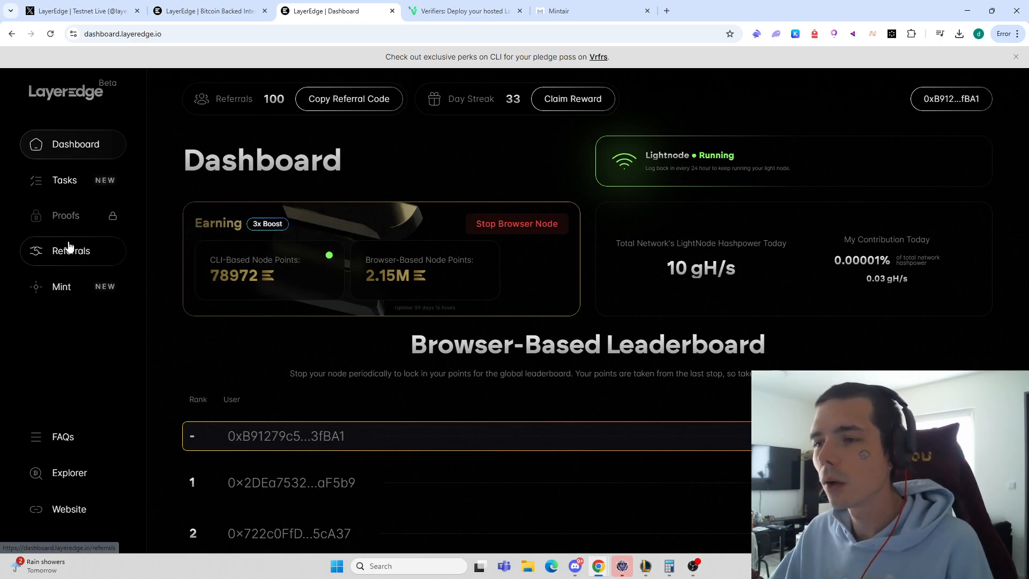
From Tasks, verify the 'Link Your CLI Light Client to Your Wallet' task
click(64, 180)
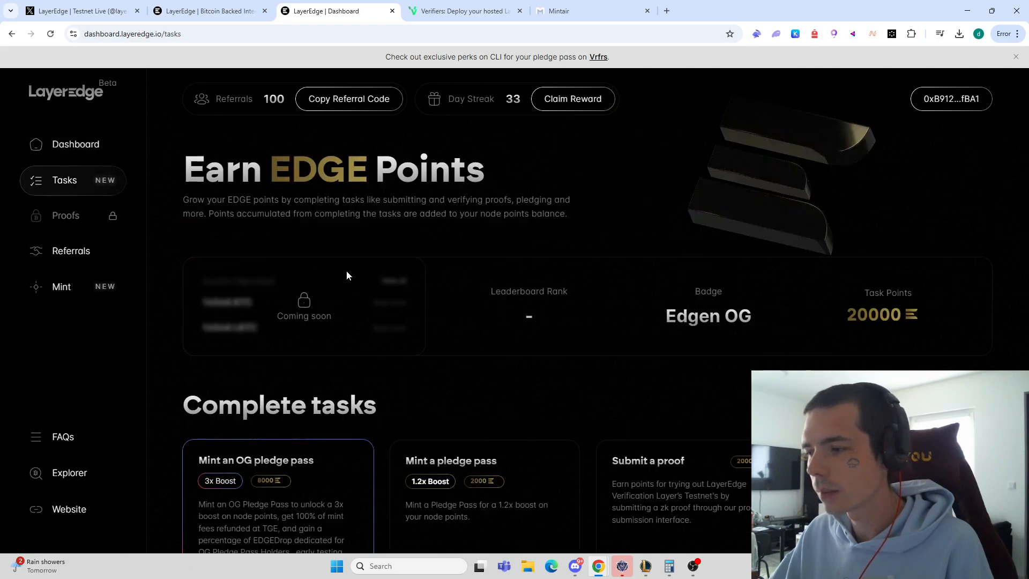
scroll(down, 3)
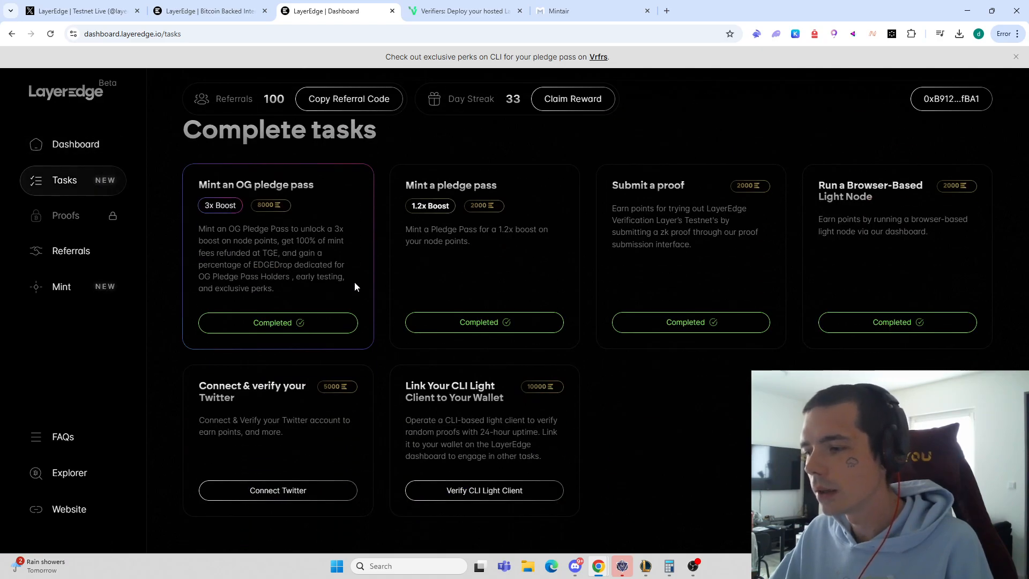
click(484, 490)
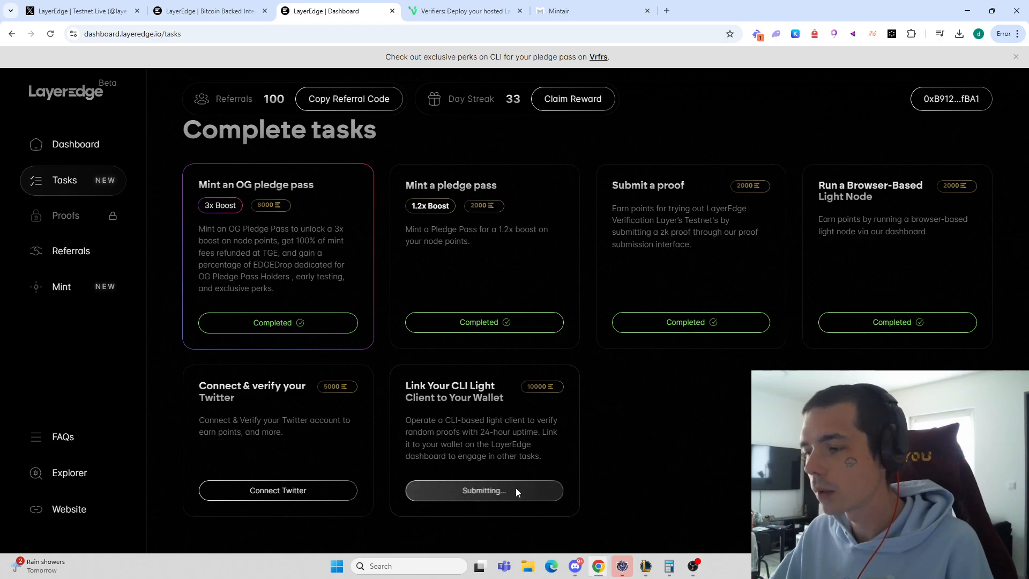
click(484, 490)
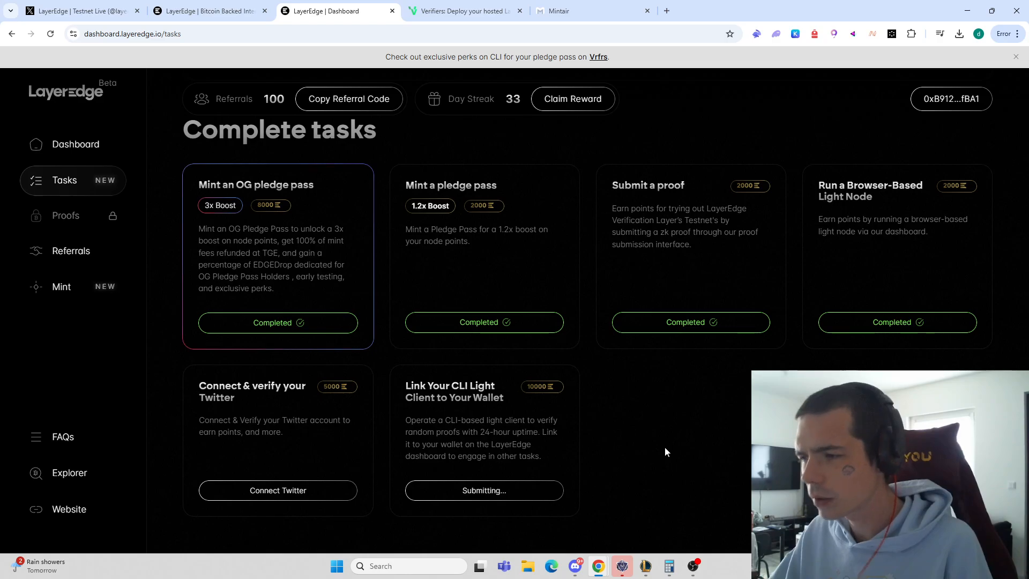
mouse_move(612, 433)
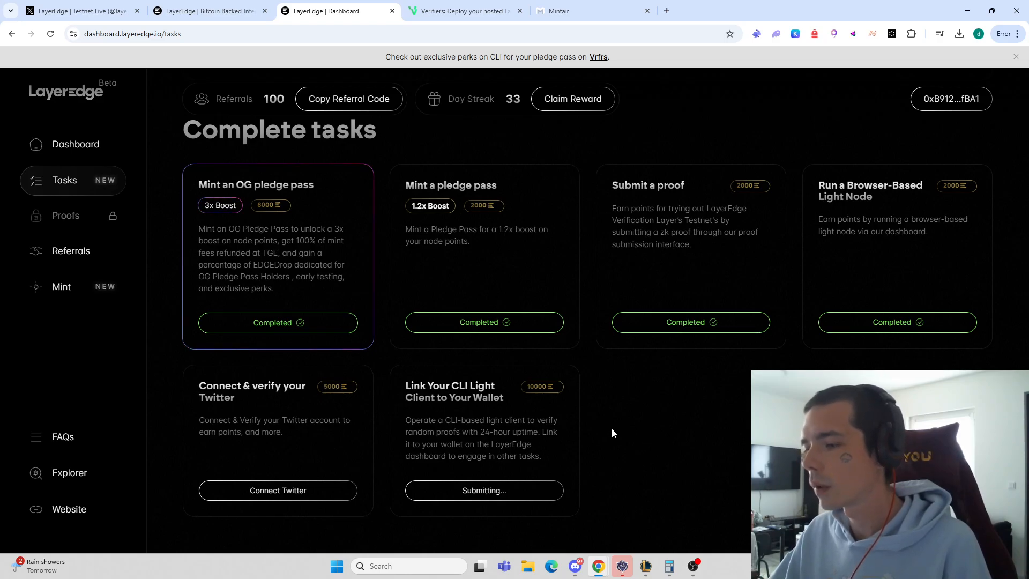
mouse_move(606, 423)
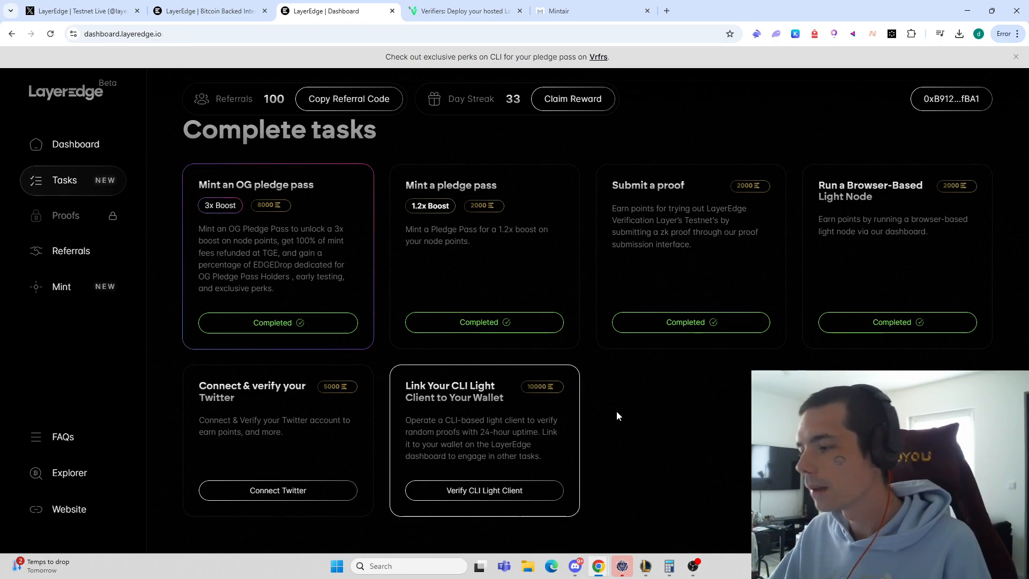
Return to the Dashboard home, where the light node still shows running
click(76, 144)
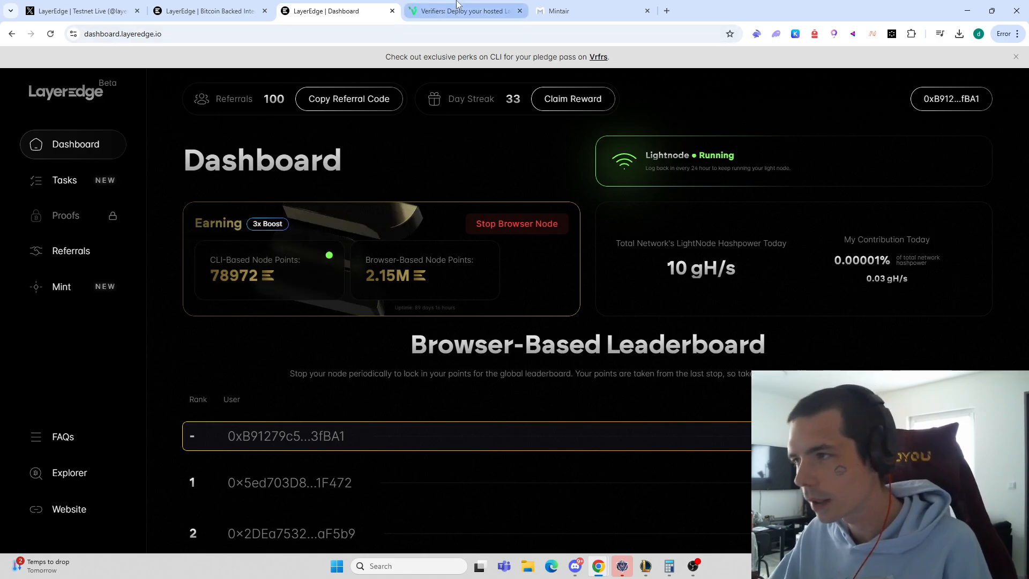
mouse_move(465, 11)
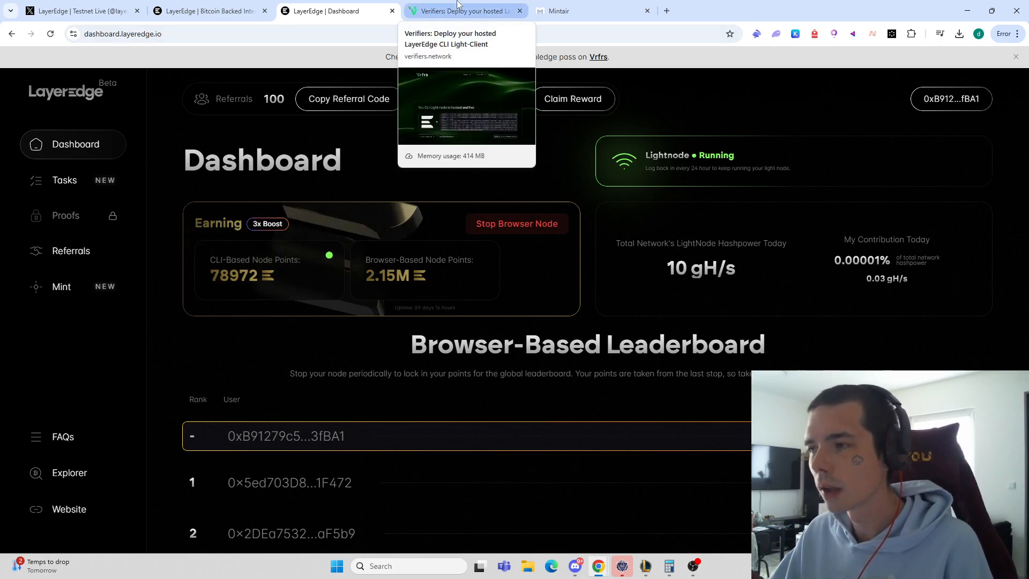
Switch to the Verifiers tab showing the hosted CLI light node page
click(463, 11)
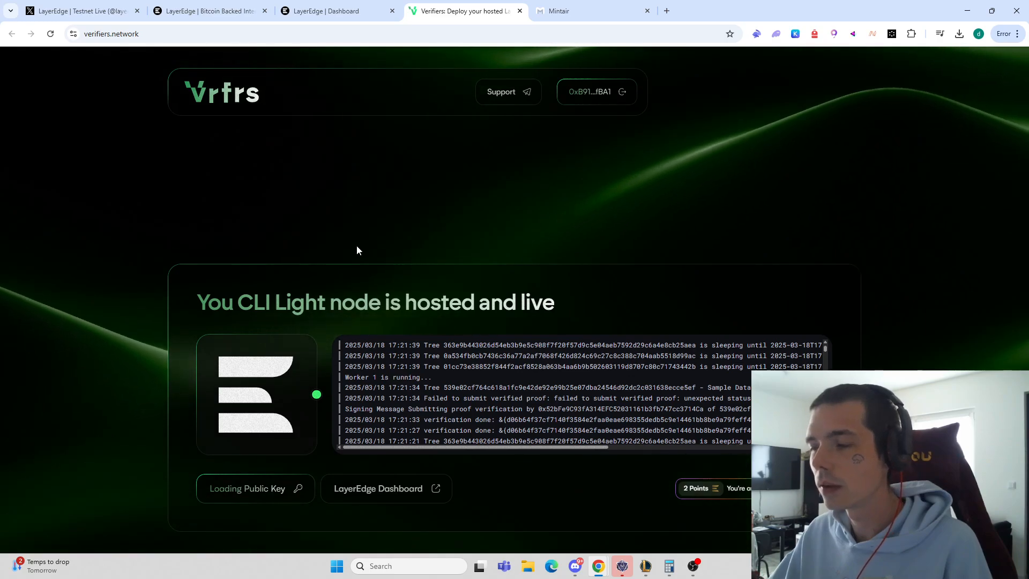
mouse_move(346, 322)
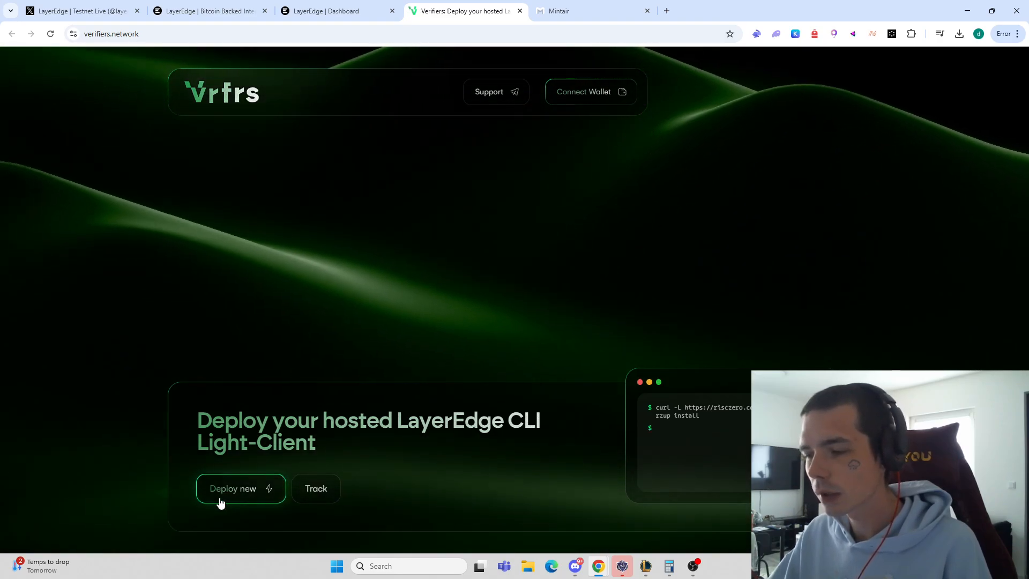
Start Deploy new and connect Rabby Wallet on Verifiers
click(590, 91)
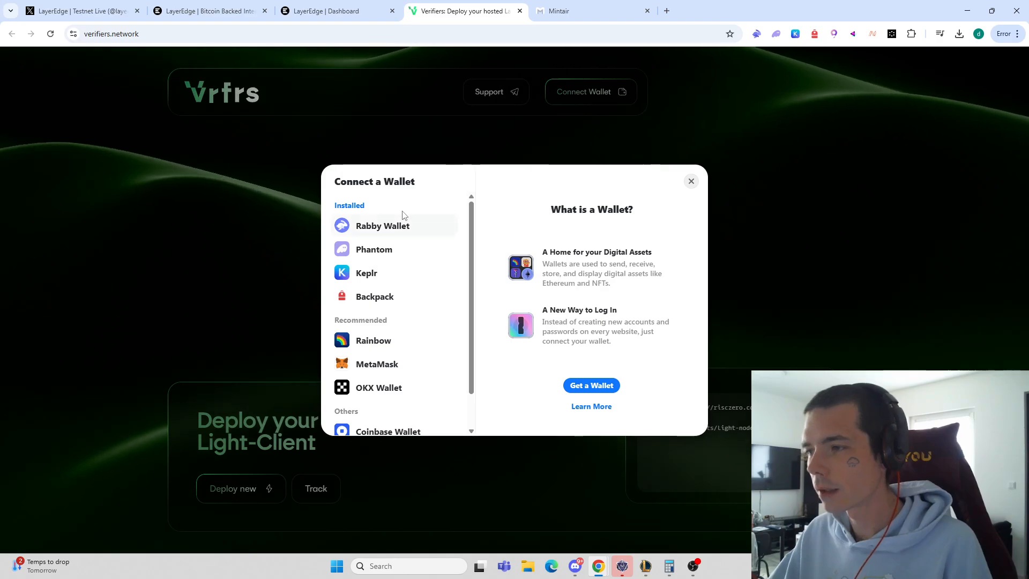
click(383, 225)
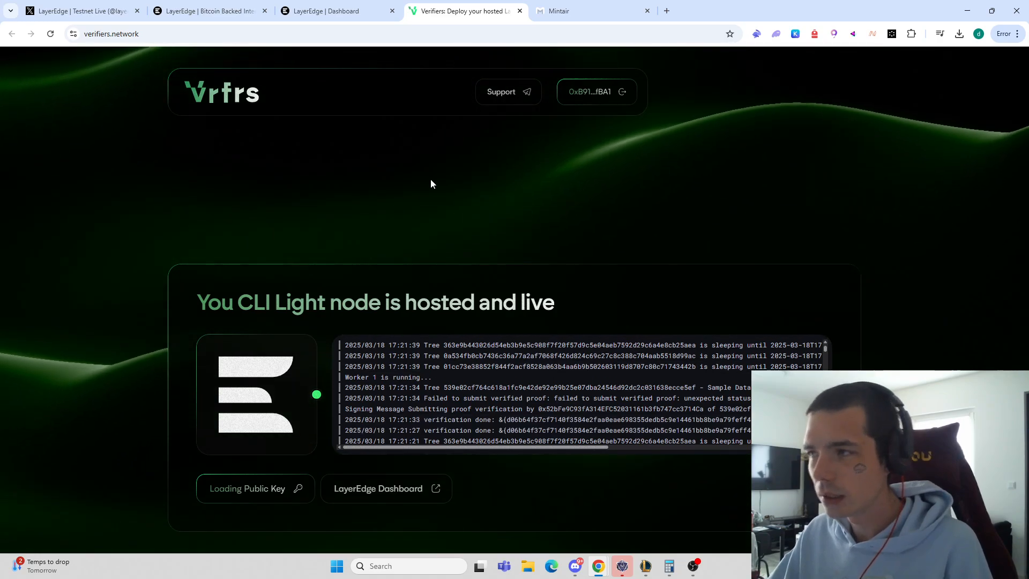
Review Mintair's LayerEdge node offer ($4.74), close it, and return to Verifiers
click(592, 11)
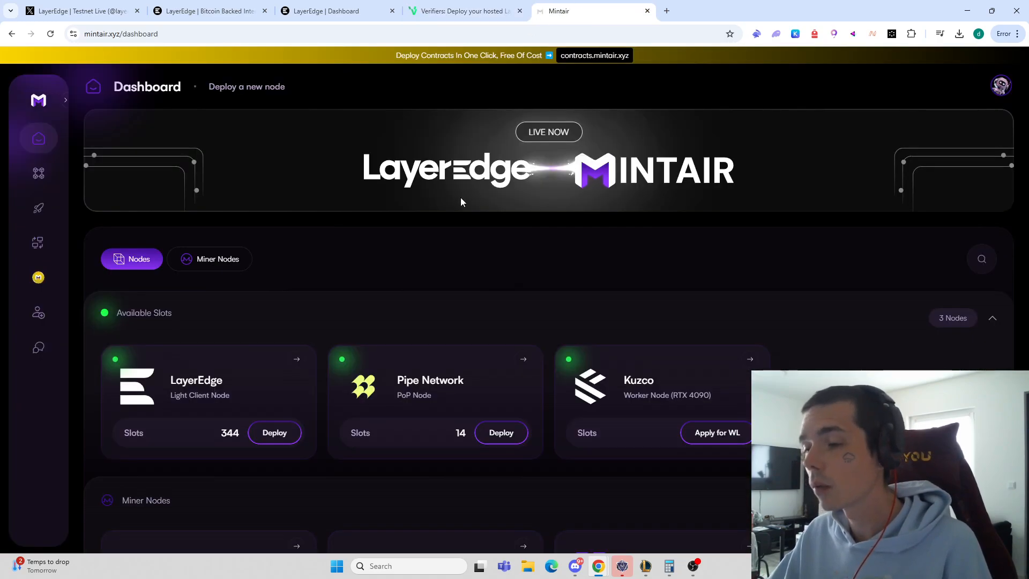
mouse_move(394, 281)
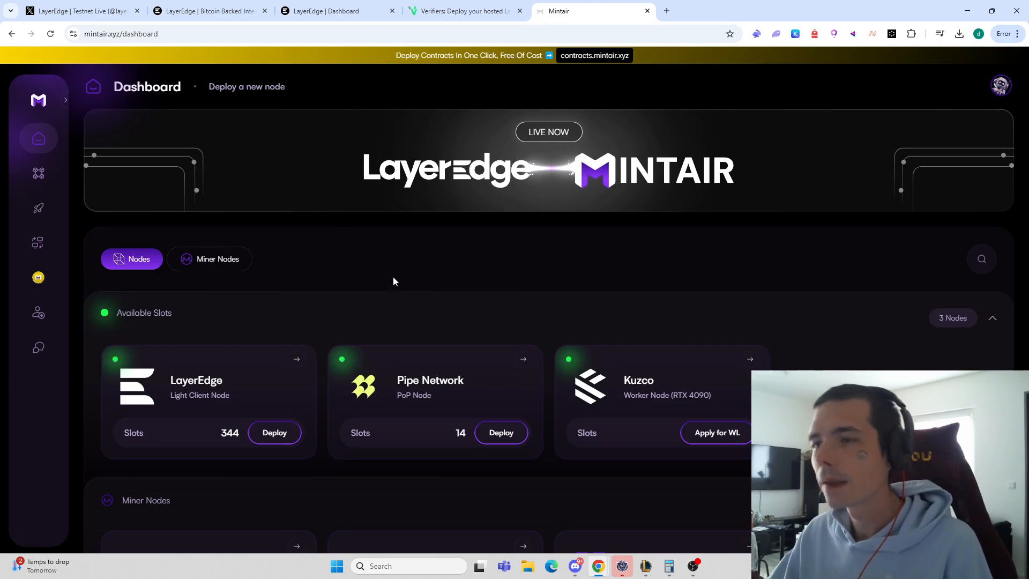
mouse_move(388, 292)
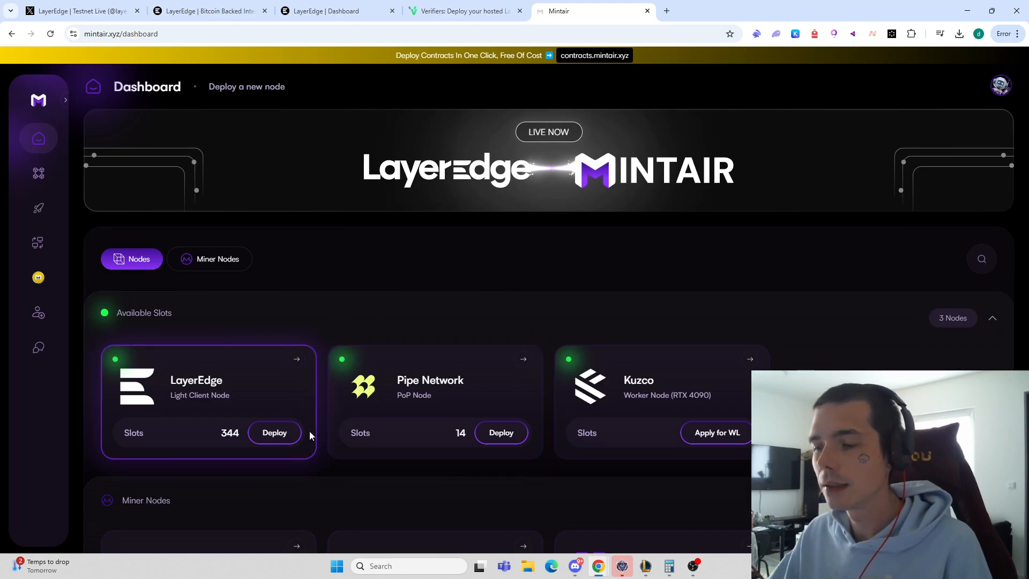
click(274, 432)
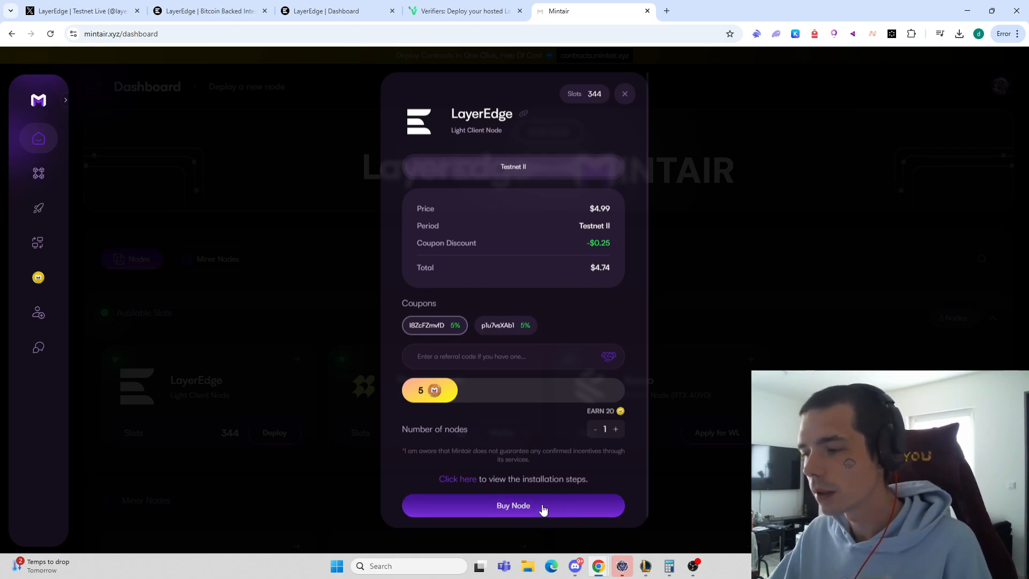
click(623, 93)
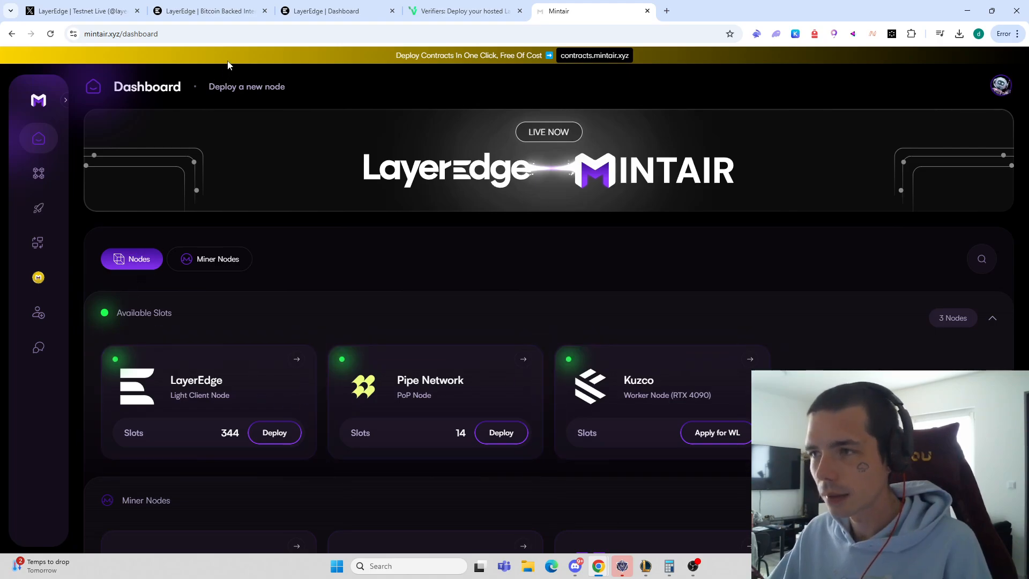
click(465, 11)
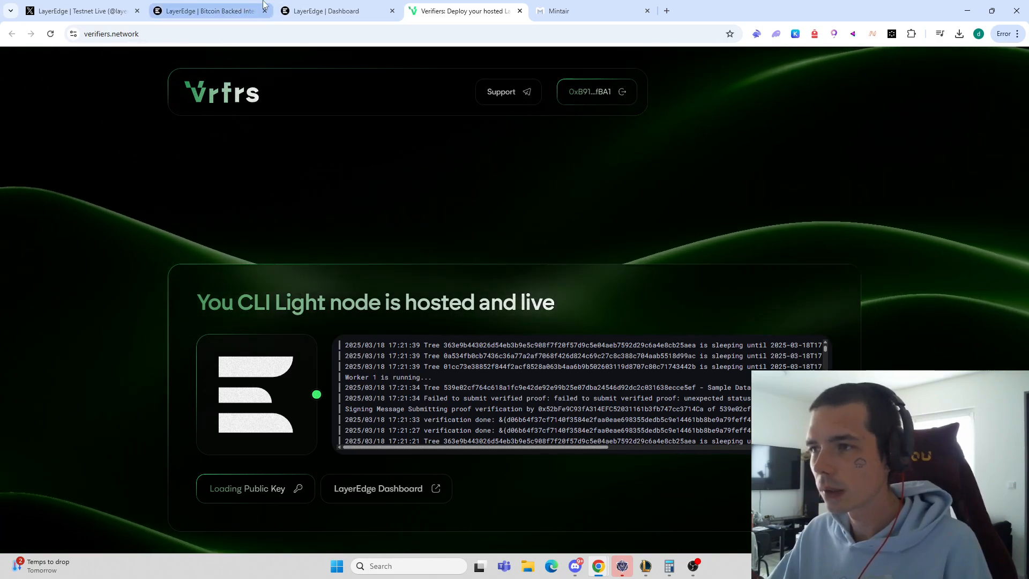
Check 78,972 CLI-based node points on the LayerEdge Dashboard, then switch to Mintair
click(334, 11)
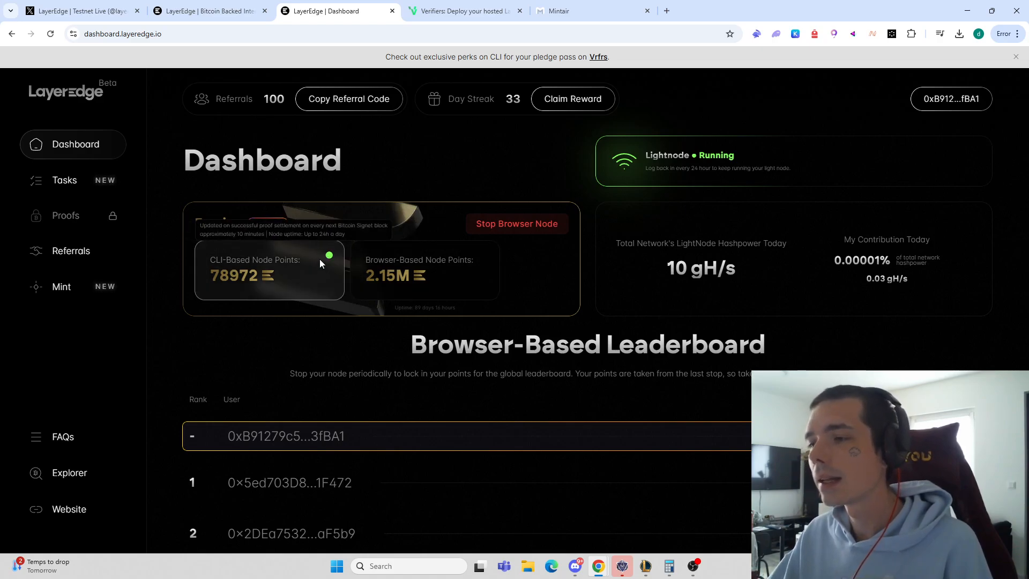
mouse_move(333, 260)
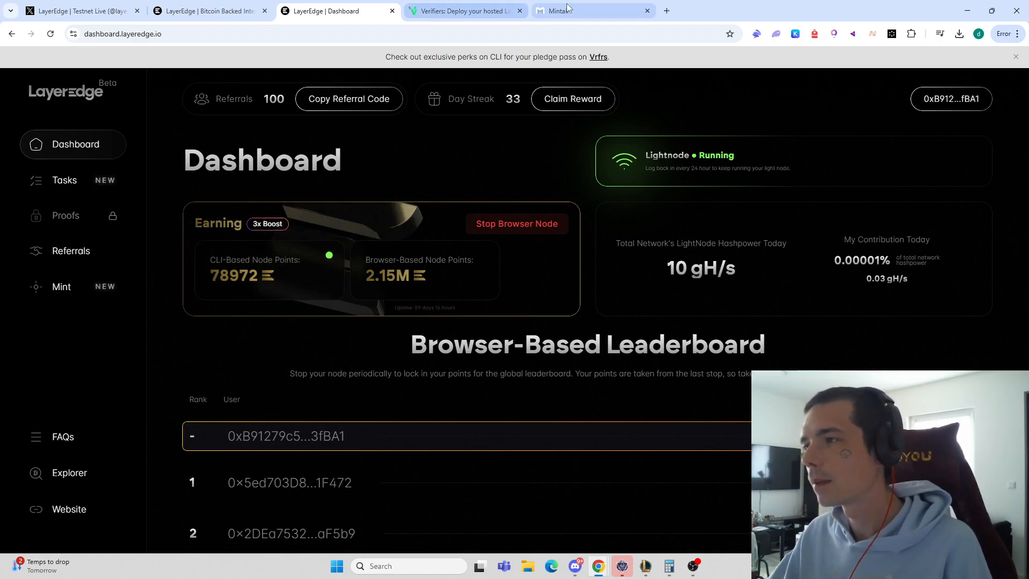
click(590, 11)
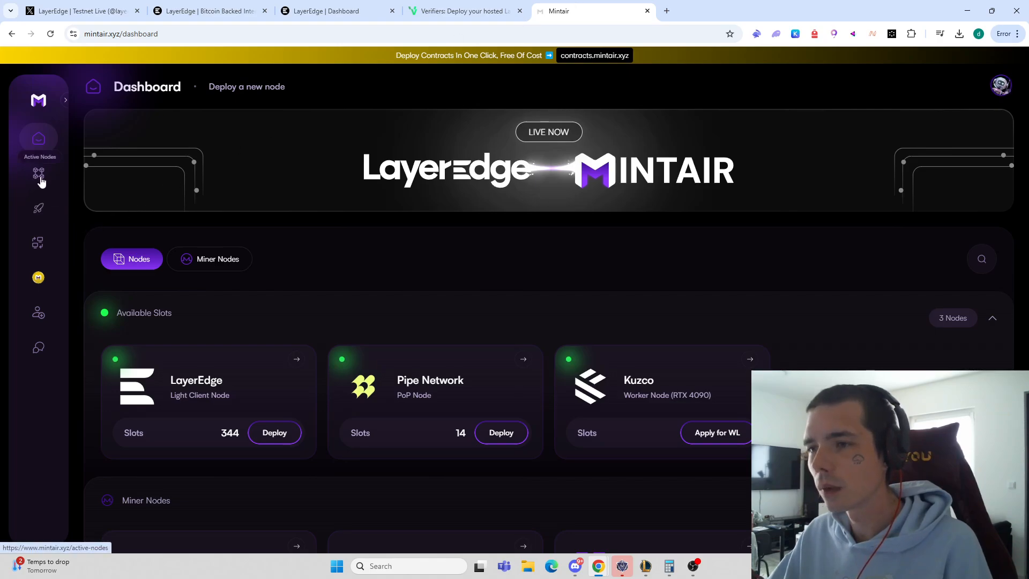
See Mintair's empty Active Nodes list, then return to Verifiers and the LayerEdge Dashboard
click(38, 173)
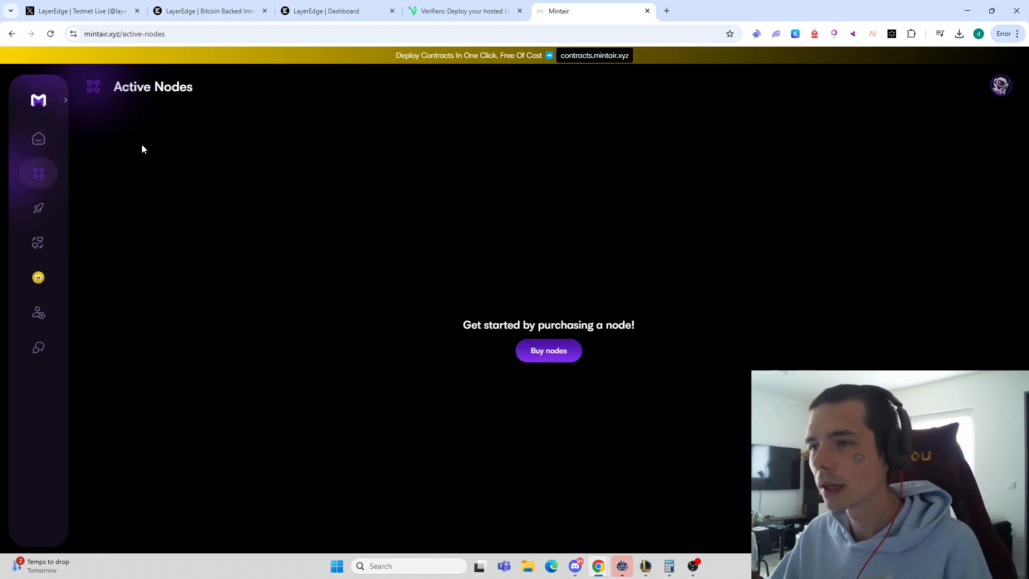
mouse_move(280, 216)
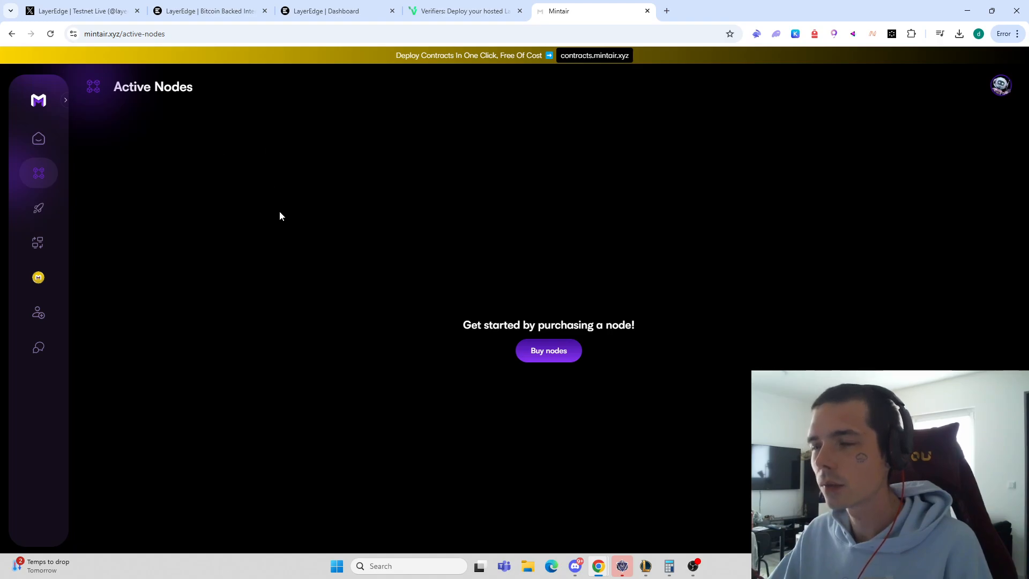
click(464, 11)
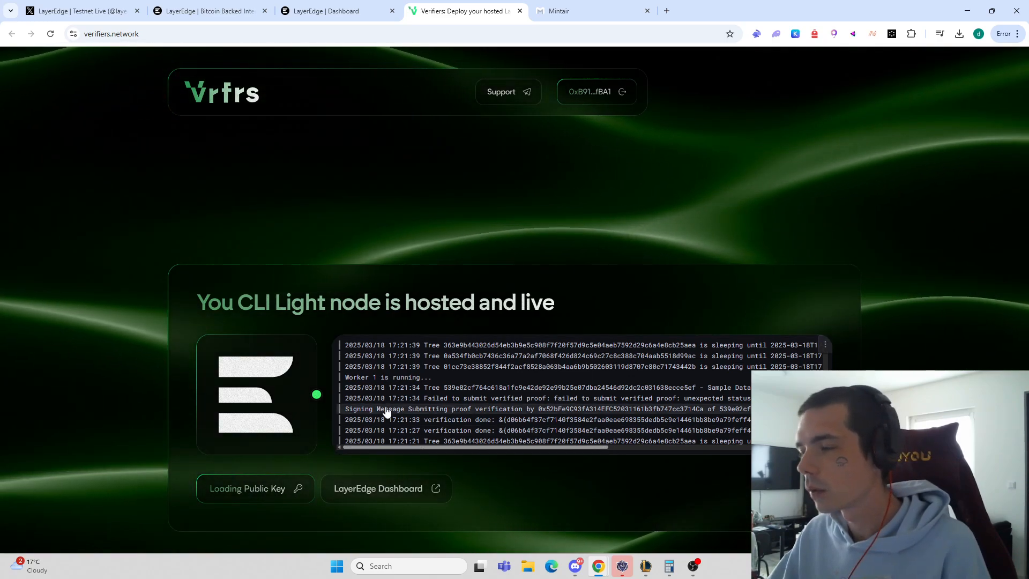
click(335, 11)
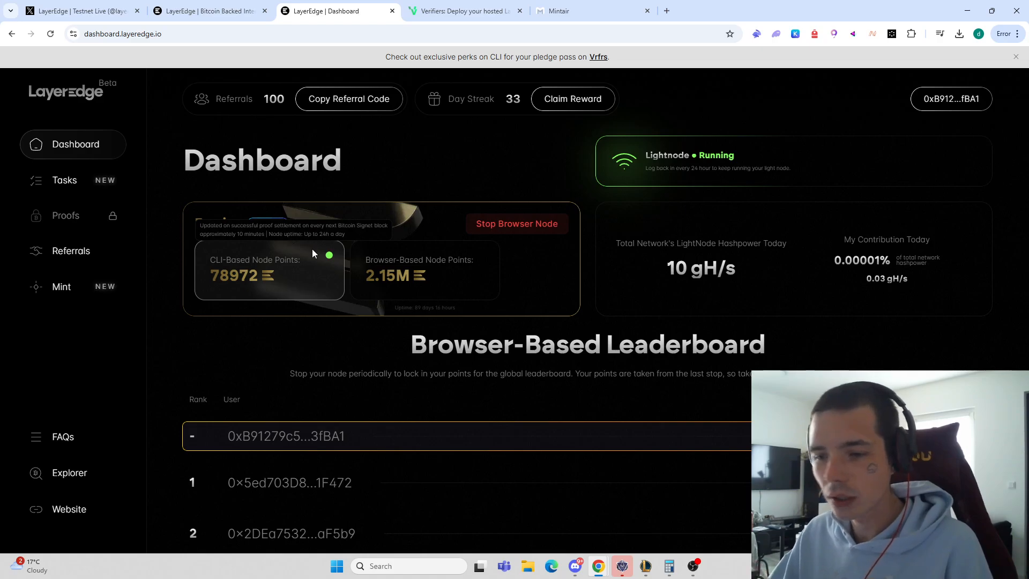
mouse_move(310, 244)
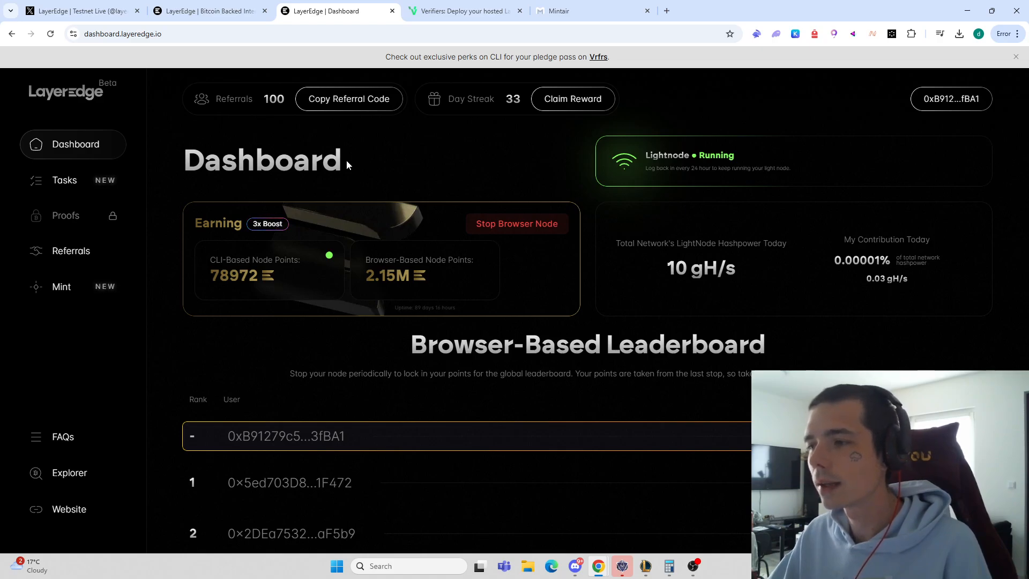
mouse_move(155, 450)
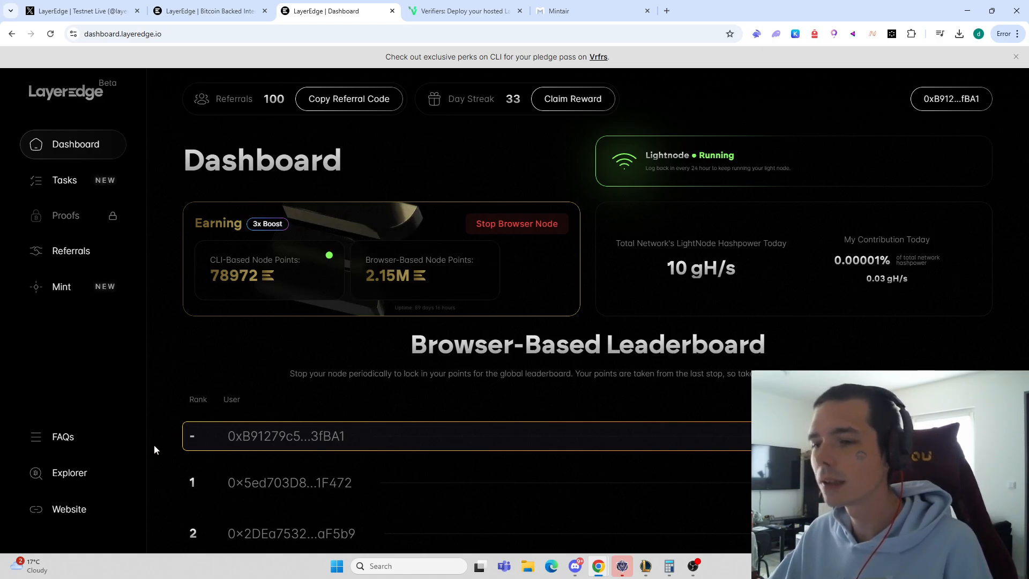